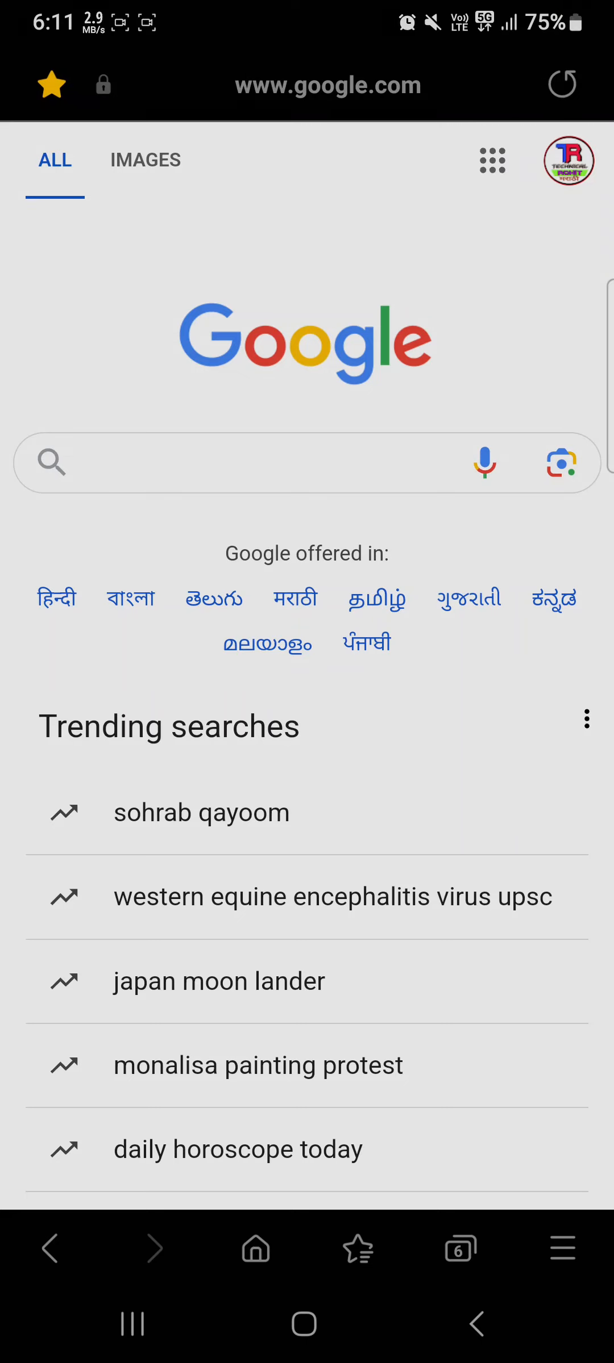
Search Google for 'btelinx' using the recent-searches suggestion.
{"action": "left_click", "coordinate": [51, 84]}
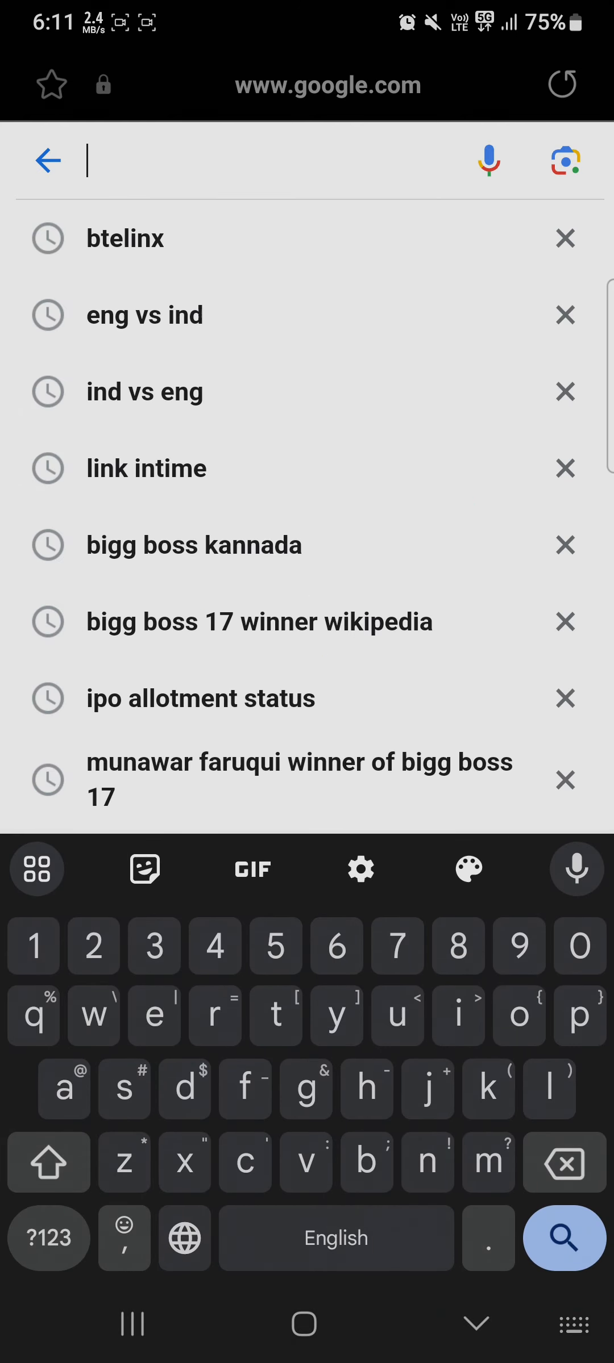
{"action": "left_click", "coordinate": [125, 238]}
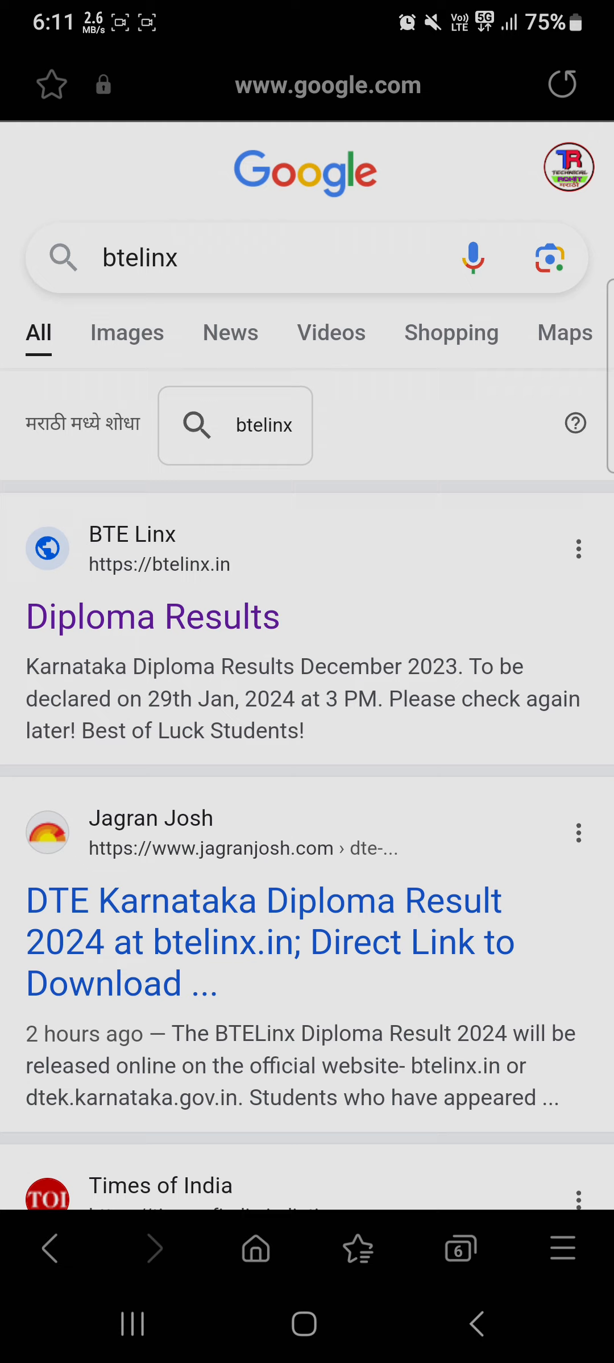
Open the btelinx.in Diploma Results page announcing the December 2023 results declaration.
{"action": "left_click", "coordinate": [152, 617]}
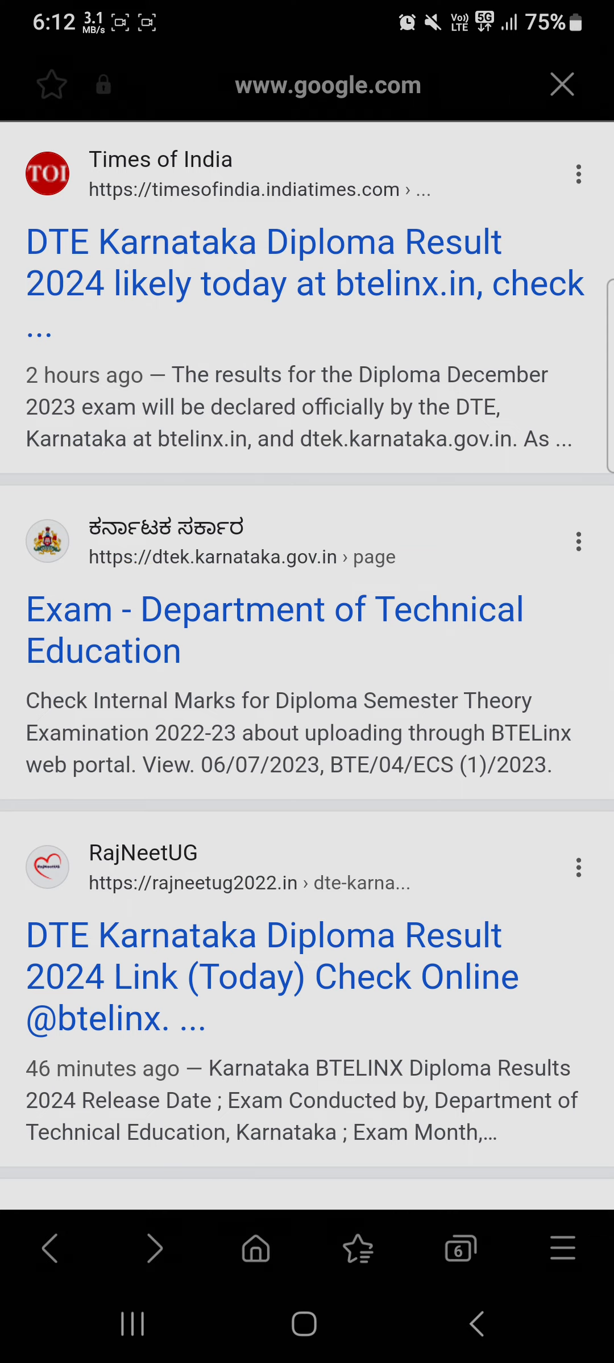
{"action": "scroll", "scroll_direction": "up", "scroll_amount": 3}
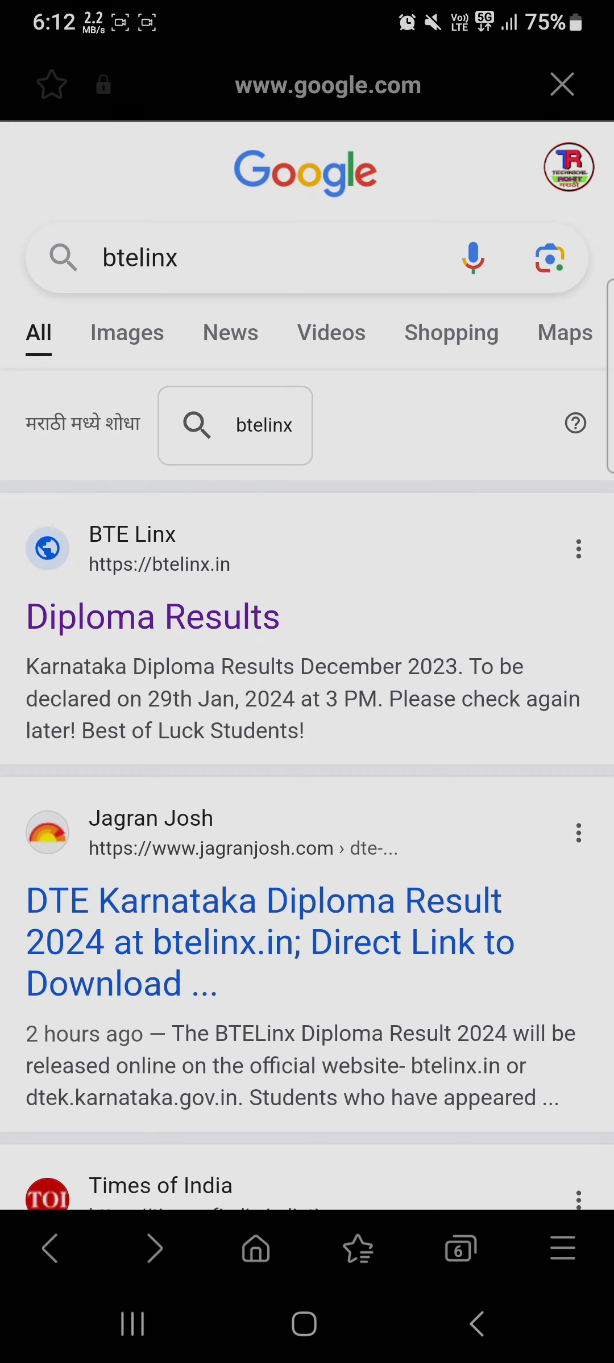
{"action": "left_click", "coordinate": [153, 617]}
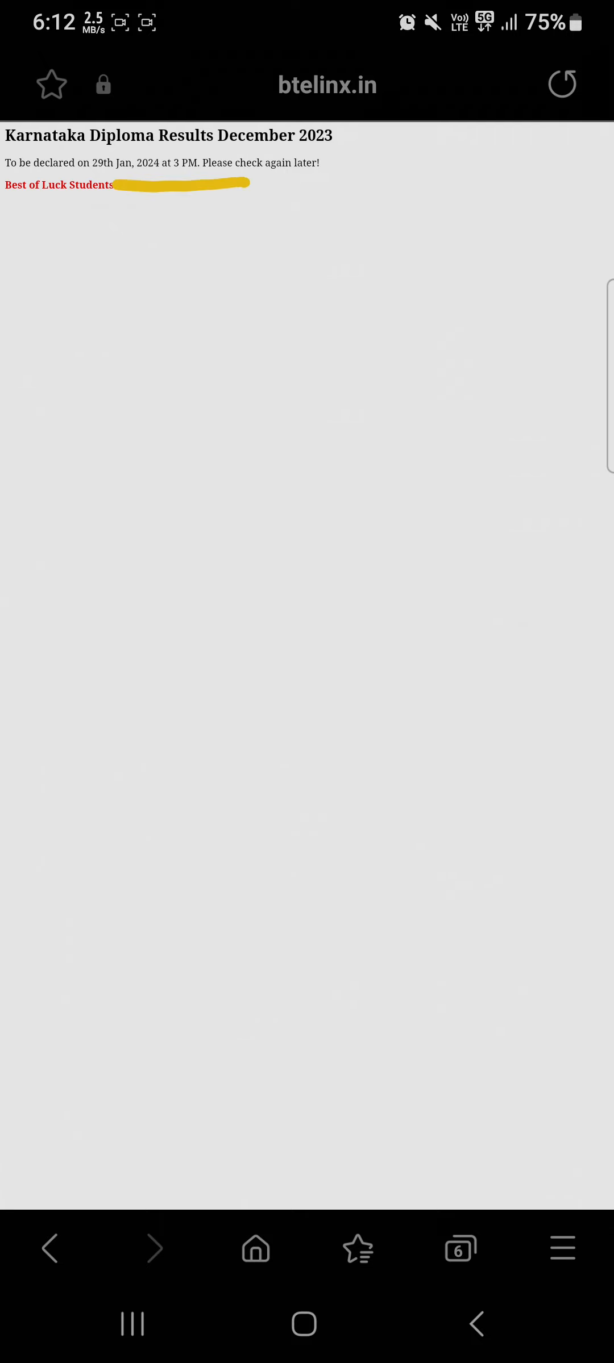